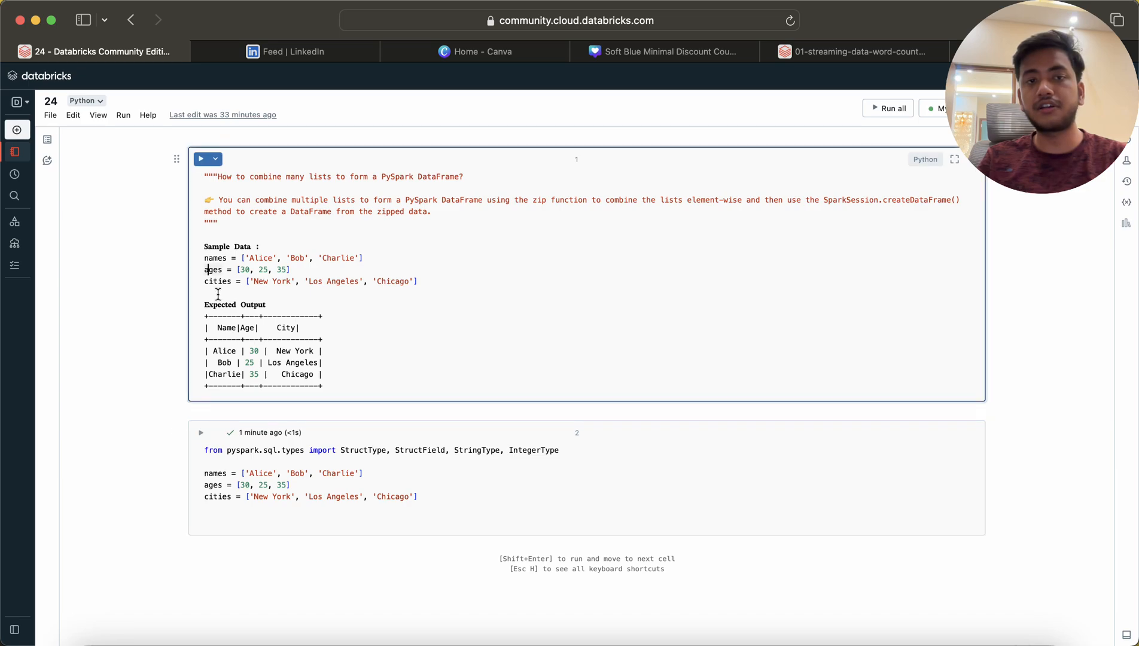
Step: Below the names, ages and cities lists, define combined_data = zip(names, ages, cities)
{"action": "left_click_drag", "start_coordinate": [205, 258], "coordinate": [418, 281]}
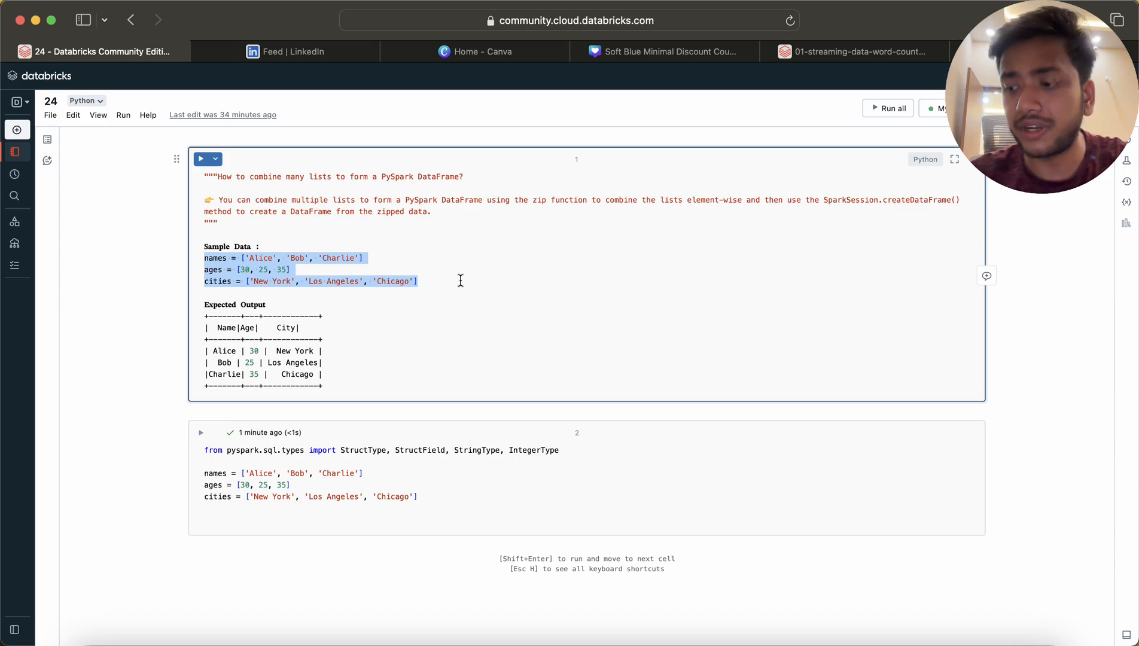
{"action": "mouse_move", "coordinate": [364, 400]}
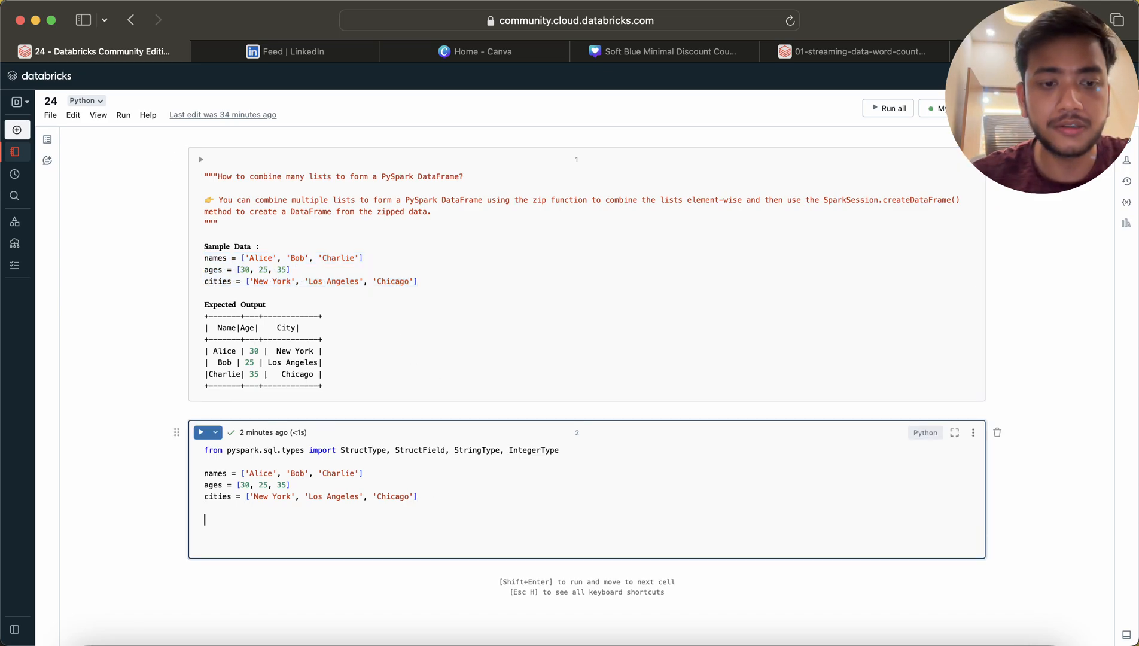
{"action": "type", "text": "comnbined"}
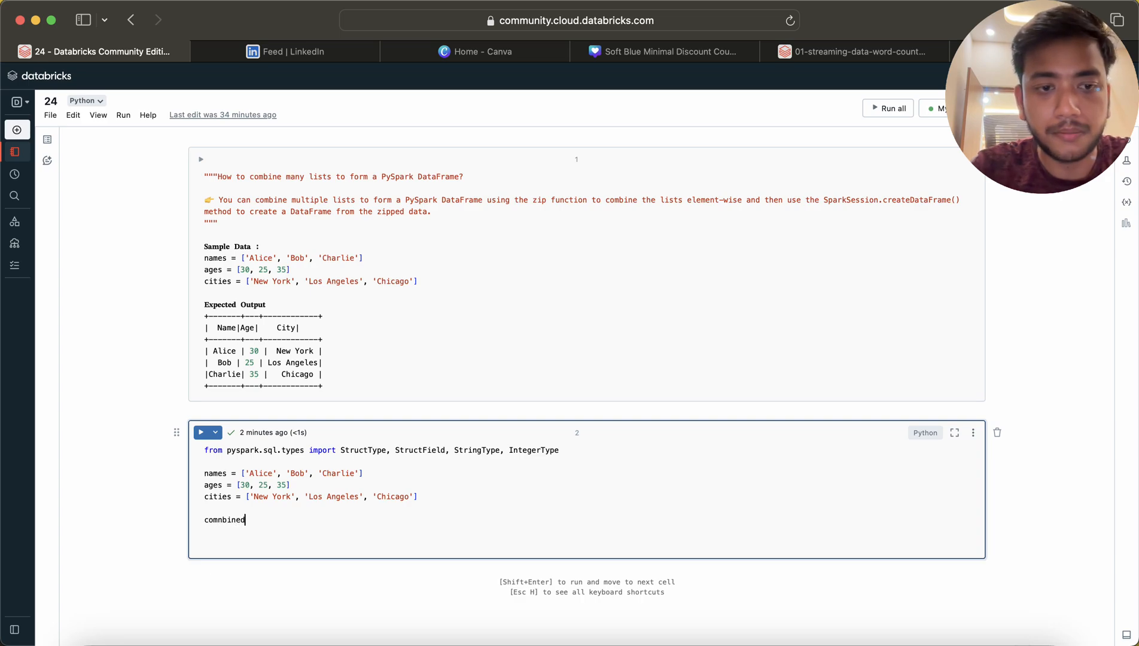
{"action": "type", "text": "comb"}
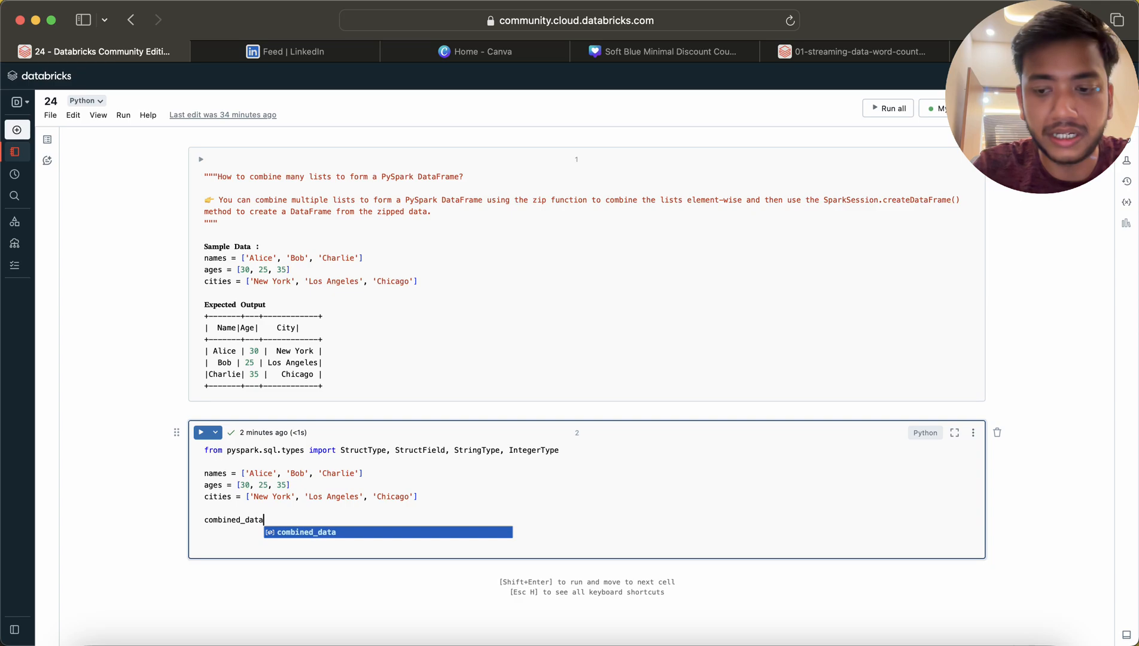
{"action": "type", "text": "=zip"}
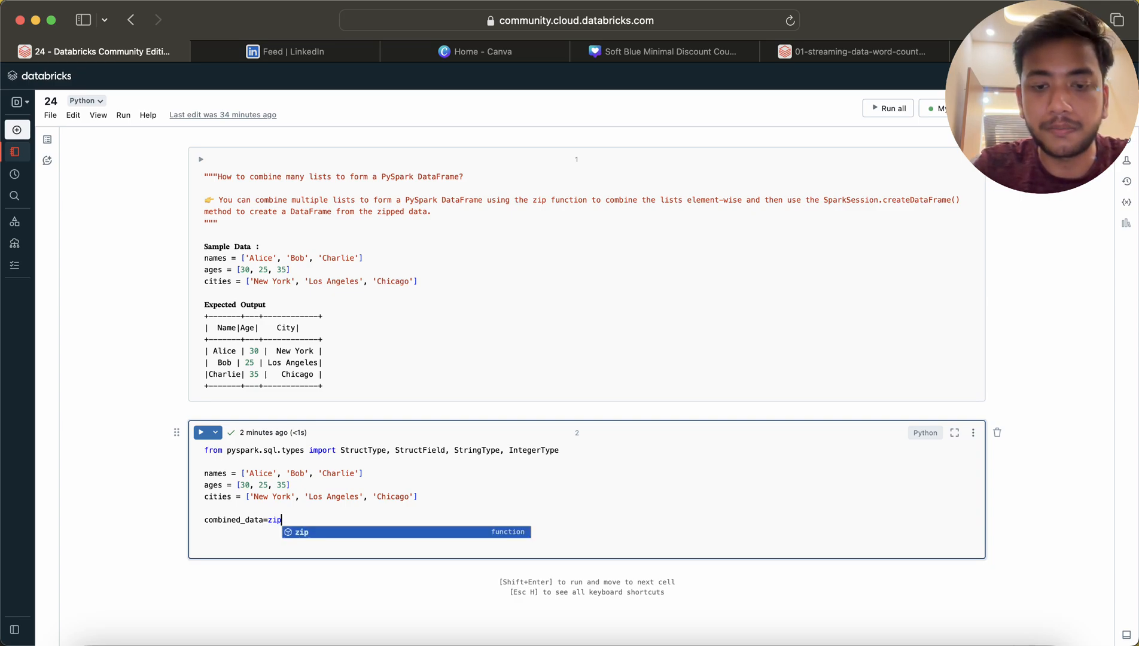
{"action": "type", "text": "(names,ages"}
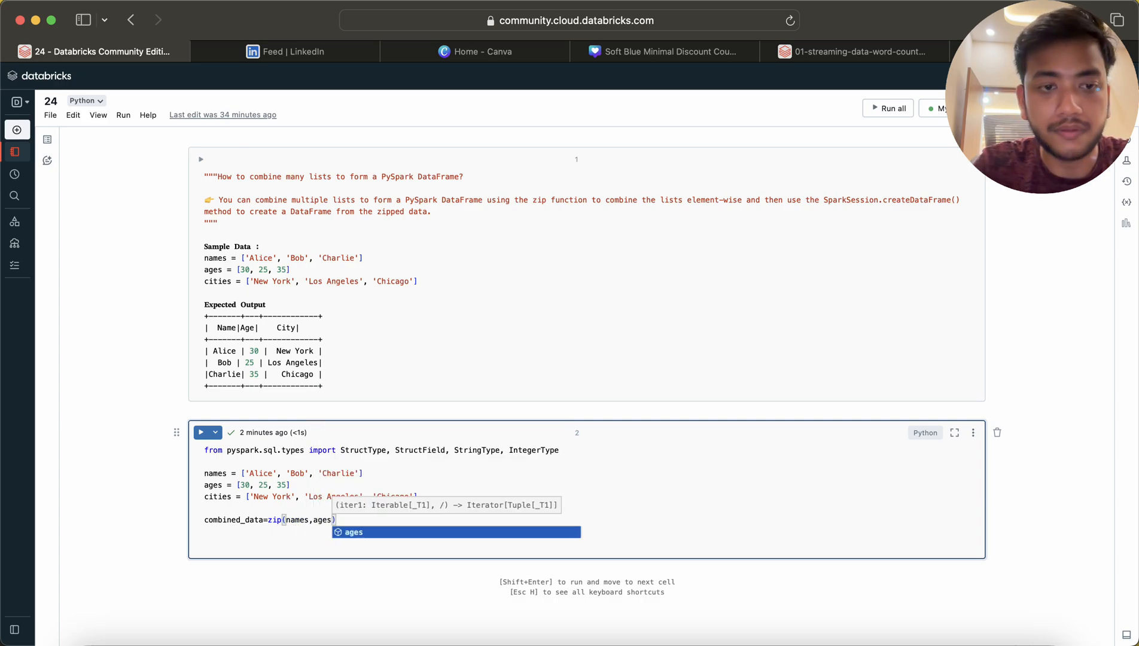
{"action": "type", "text": ",cities"}
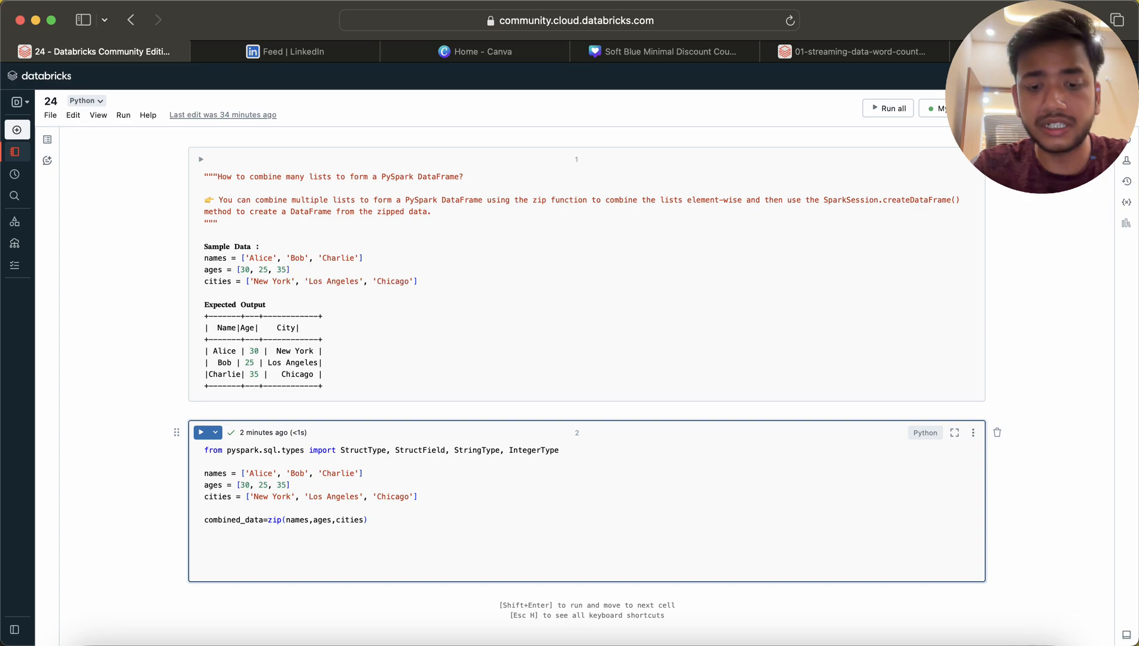
Step: Write schema = StructType([StructField('Name', StringType(), True), ...]) with the first field
{"action": "type", "text": "schema="}
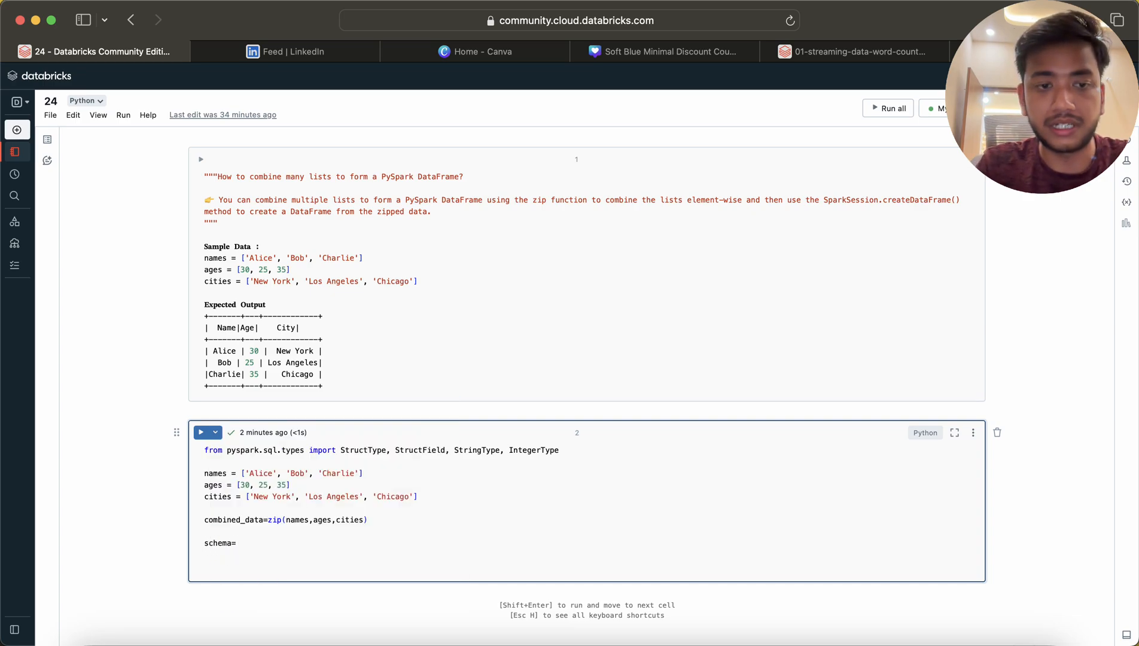
{"action": "type", "text": "StructType"}
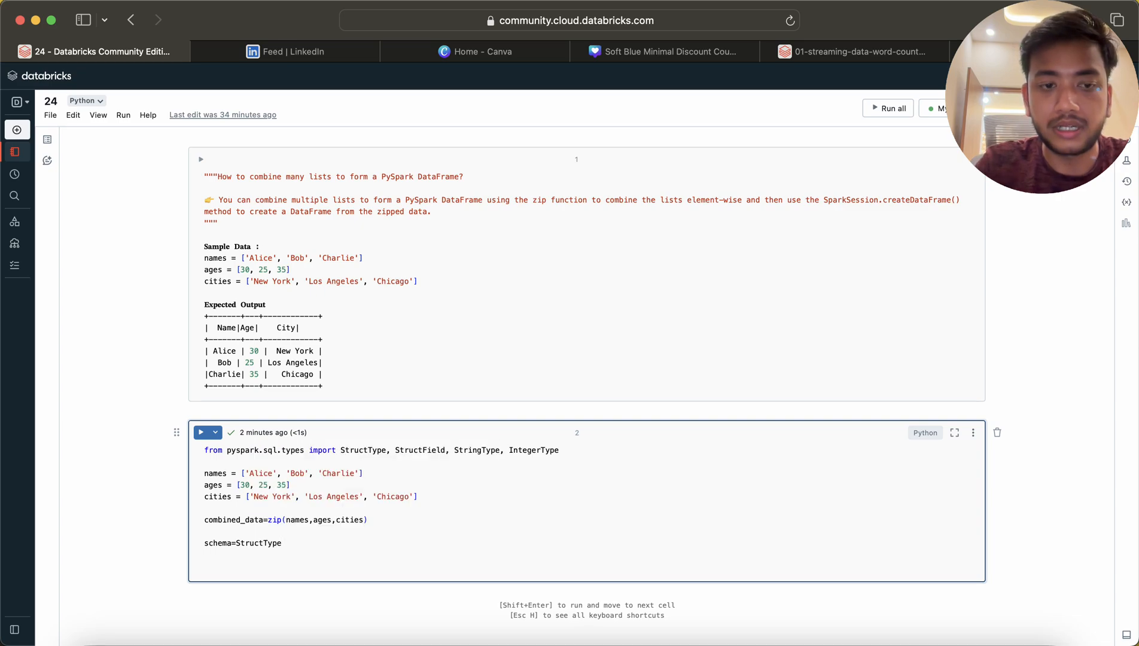
{"action": "type", "text": "(StructField("}
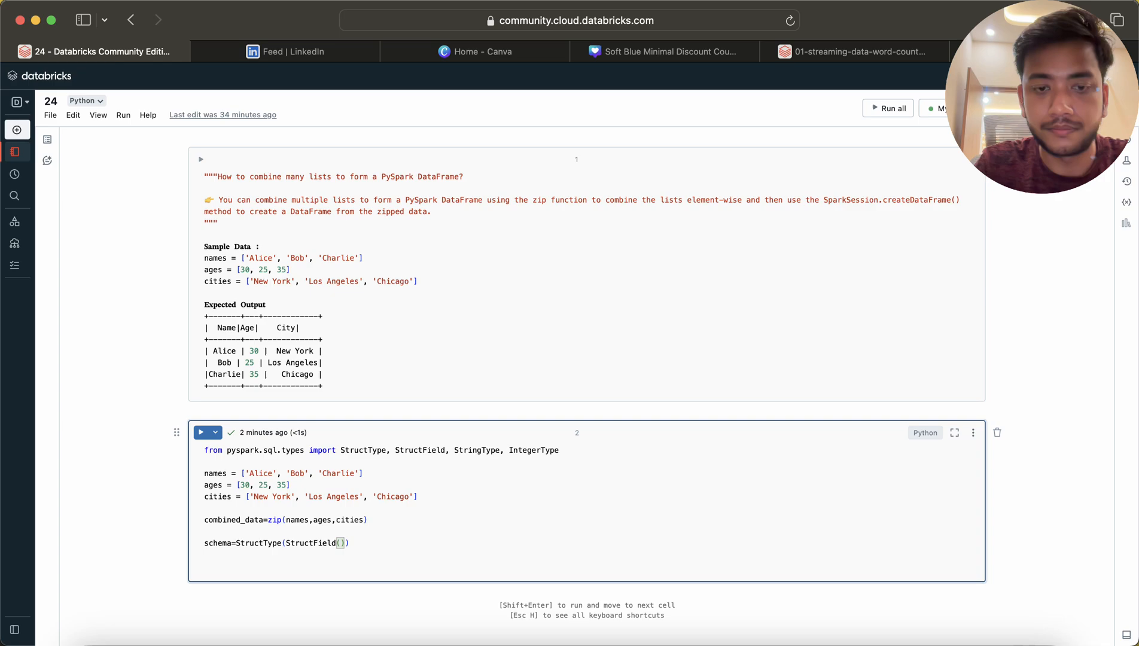
{"action": "type", "text": "[]"}
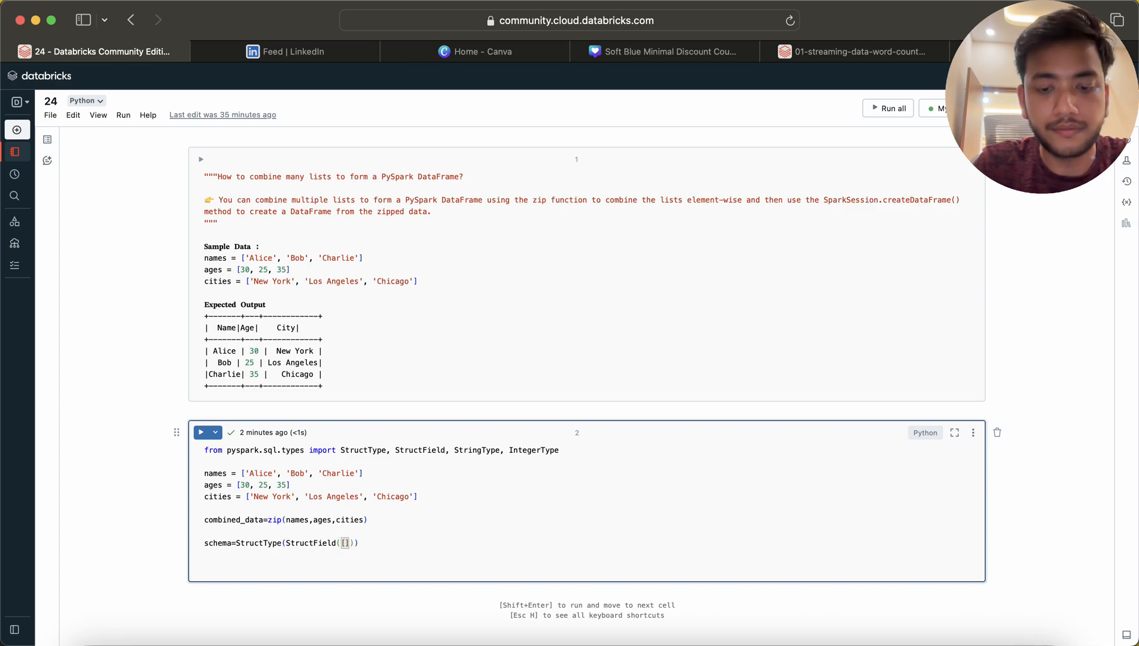
{"action": "key", "text": "Backspace"}
{"action": "type", "text": "["}
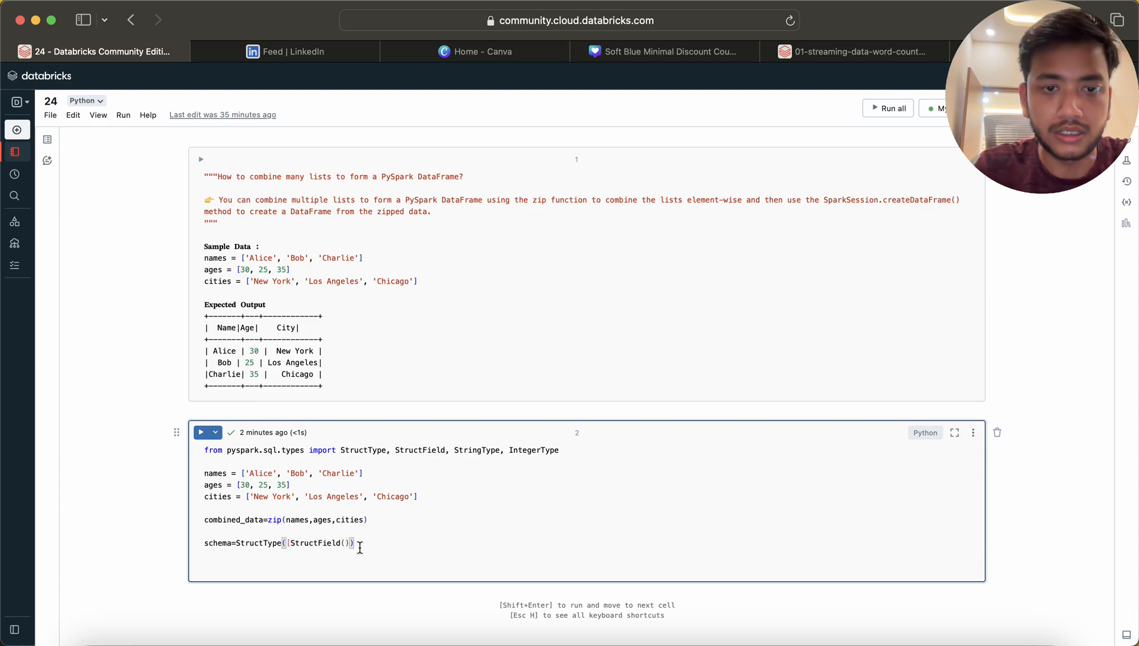
{"action": "type", "text": "''"}
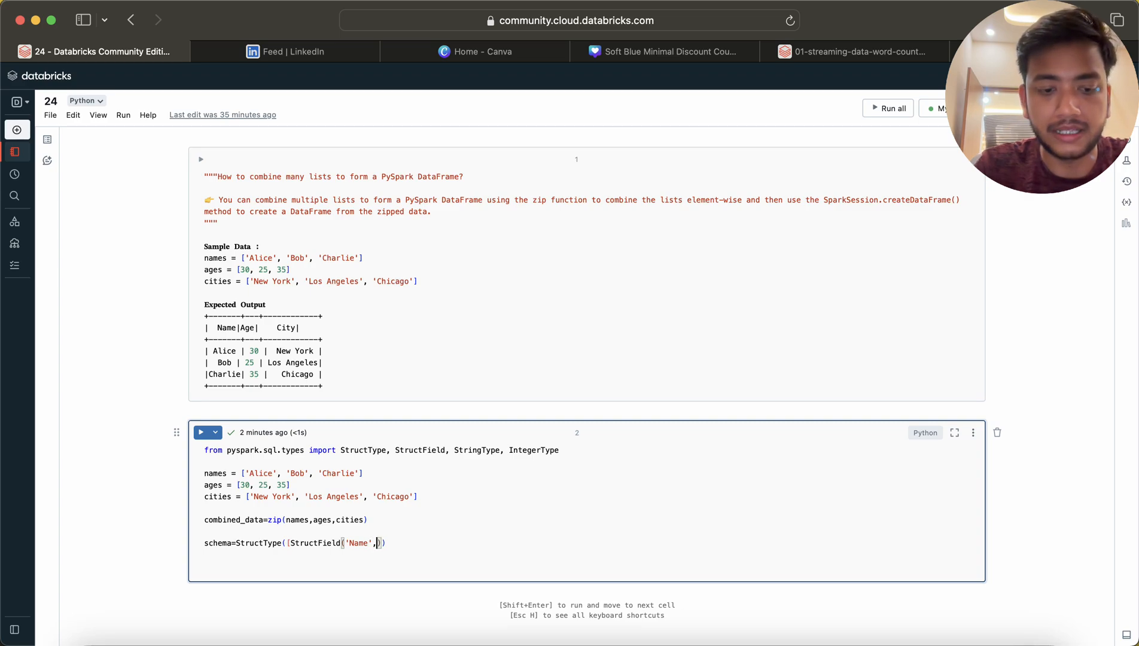
{"action": "type", "text": "StringType(),"}
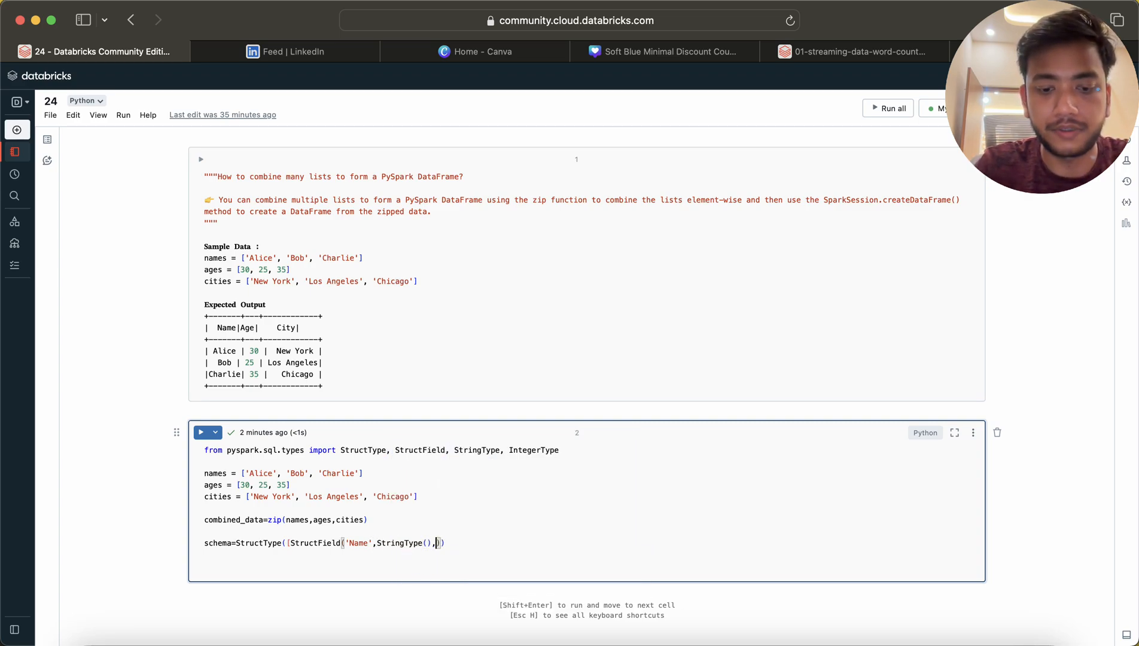
{"action": "type", "text": "Fa"}
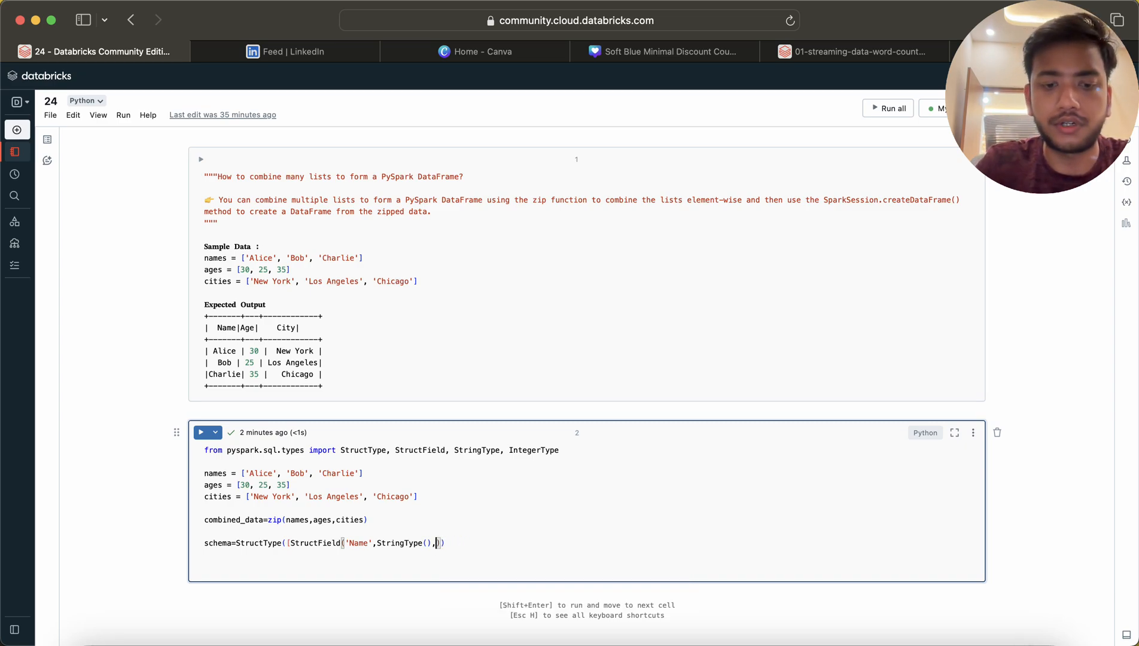
{"action": "type", "text": "True"}
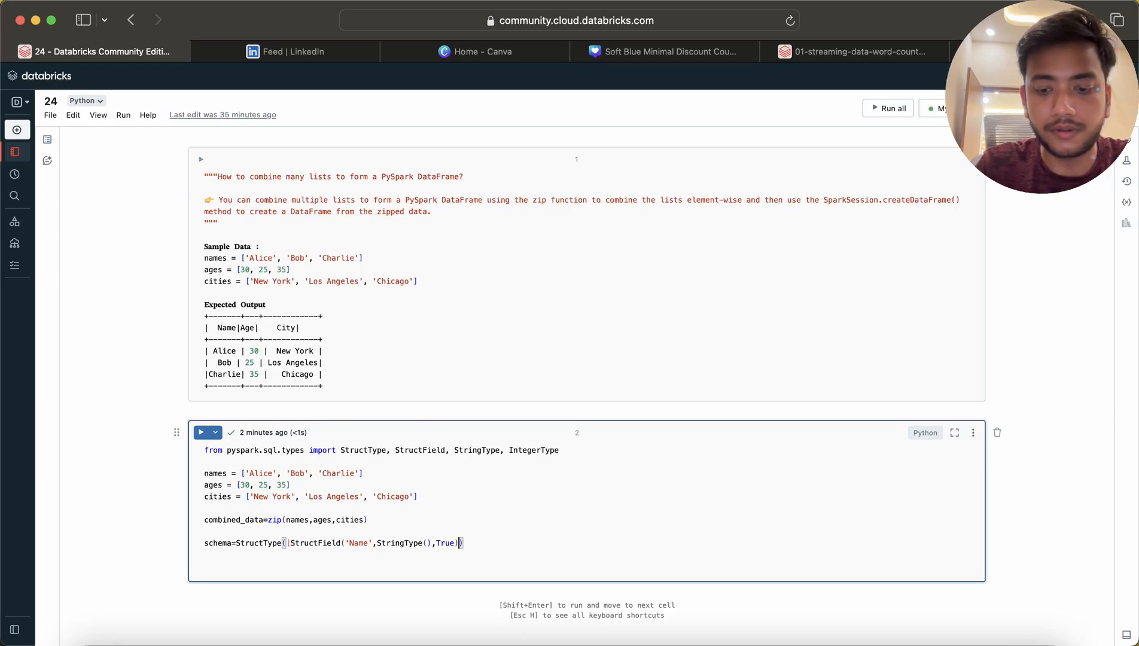
{"action": "type", "text": ","}
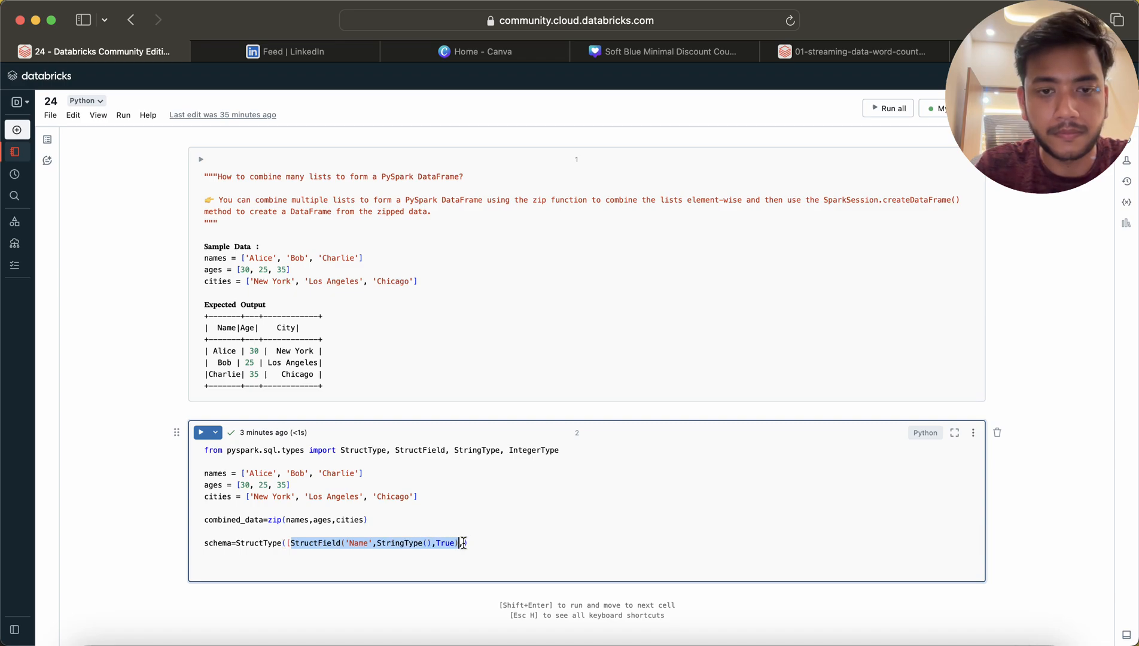
Step: Duplicate the StructField twice and rename the copies to Ages and Cities
{"action": "type", "text": ",StructField('Name',StringType(),True),StructField('Name',StringType(),True)"}
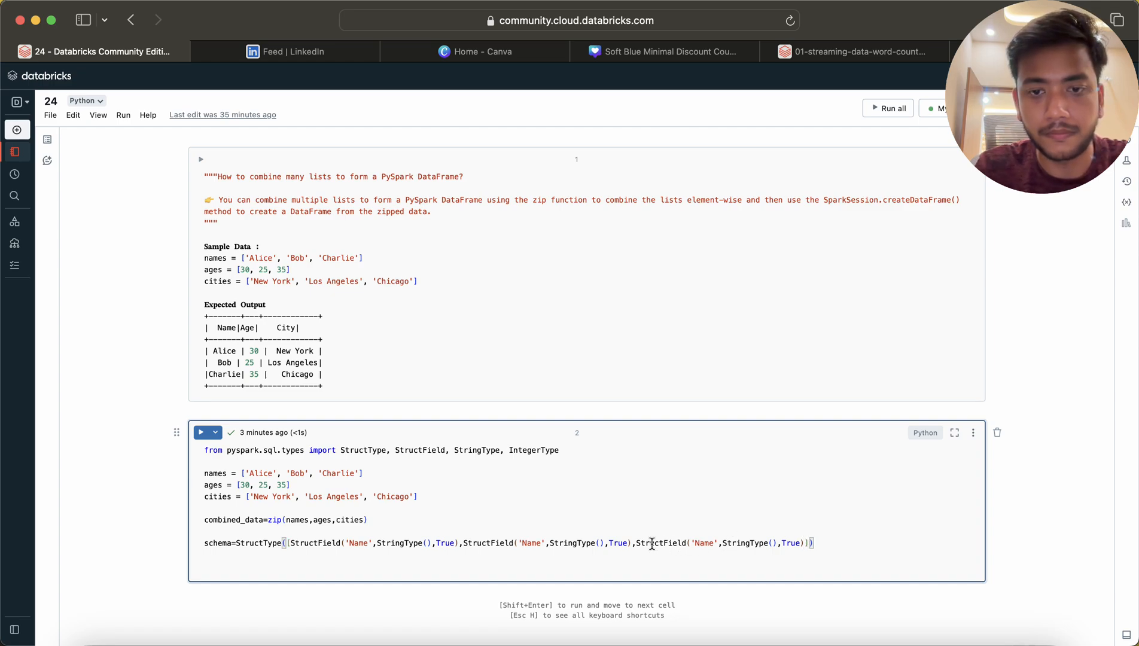
{"action": "double_click", "coordinate": [530, 543]}
{"action": "type", "text": "Ages"}
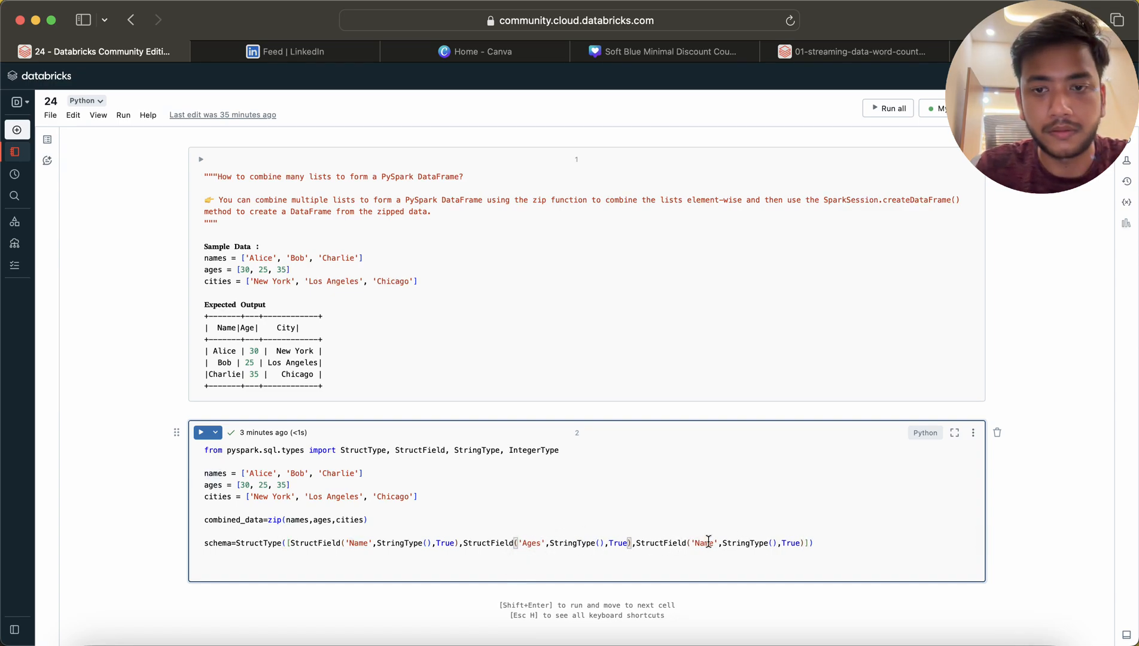
{"action": "type", "text": "Citie"}
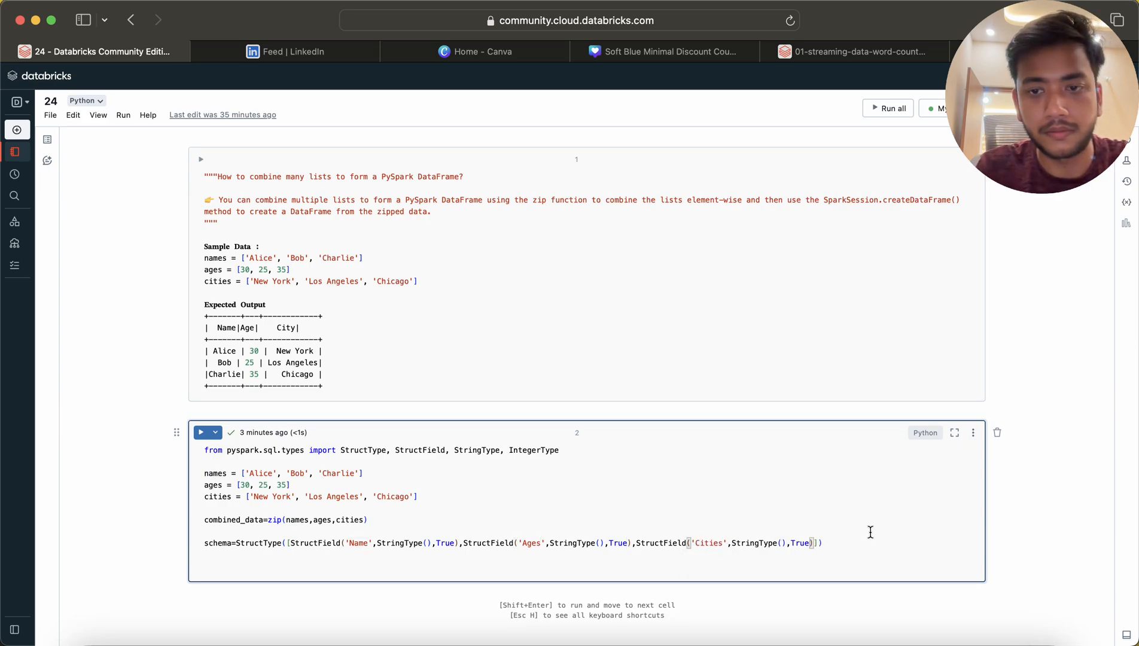
{"action": "type", "text": "sc"}
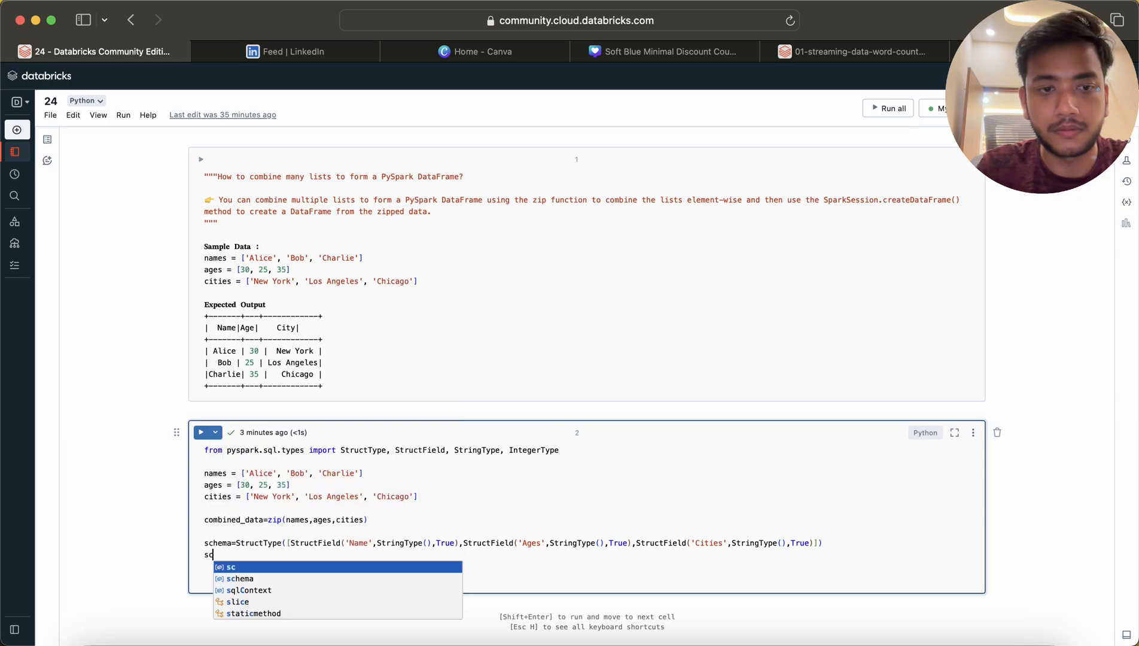
Step: Add df = spark.createDataFrame(combined_data, schema) and display(df), then run the cell
{"action": "type", "text": "df=sp"}
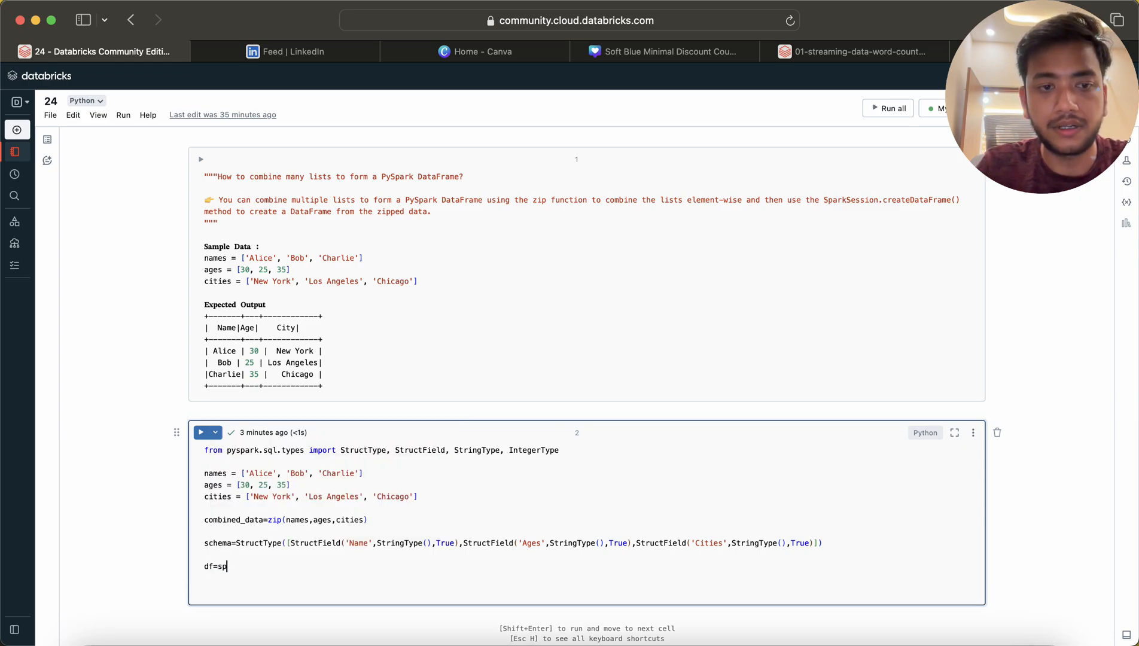
{"action": "type", "text": "park.crea"}
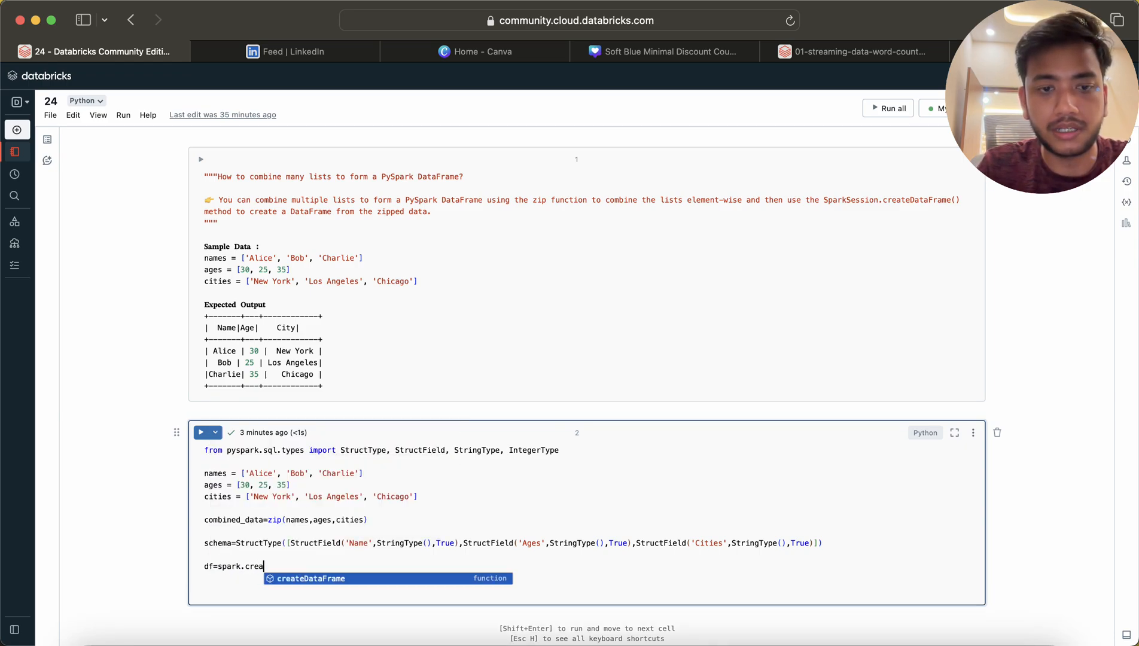
{"action": "type", "text": "teDataFrame(dat"}
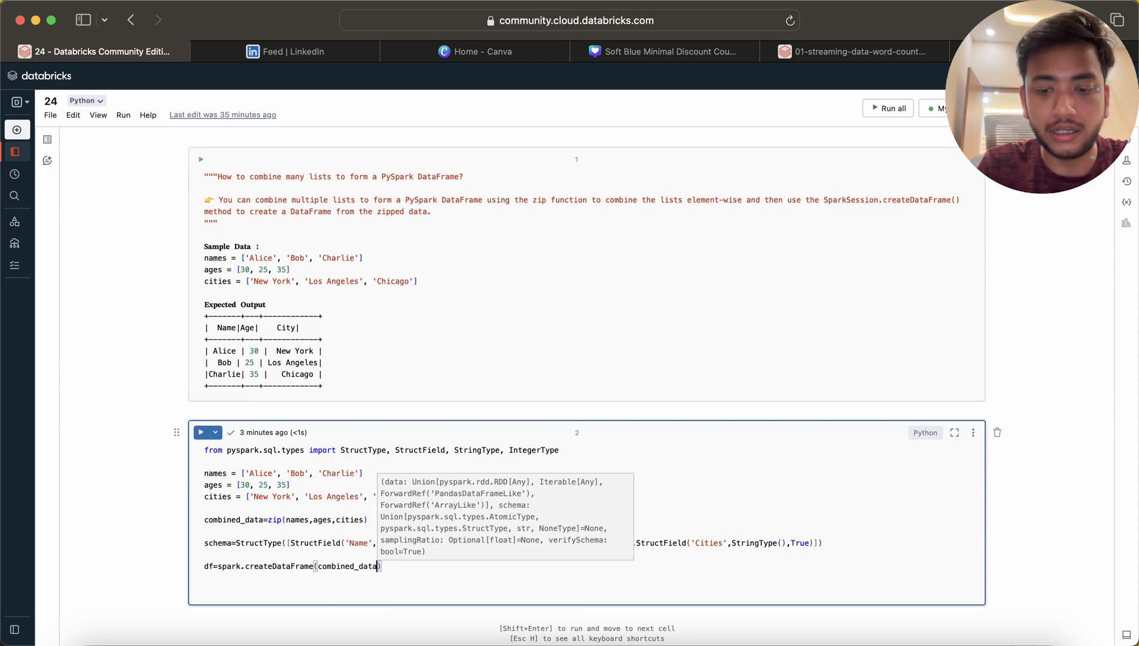
{"action": "type", "text": ",scjh"}
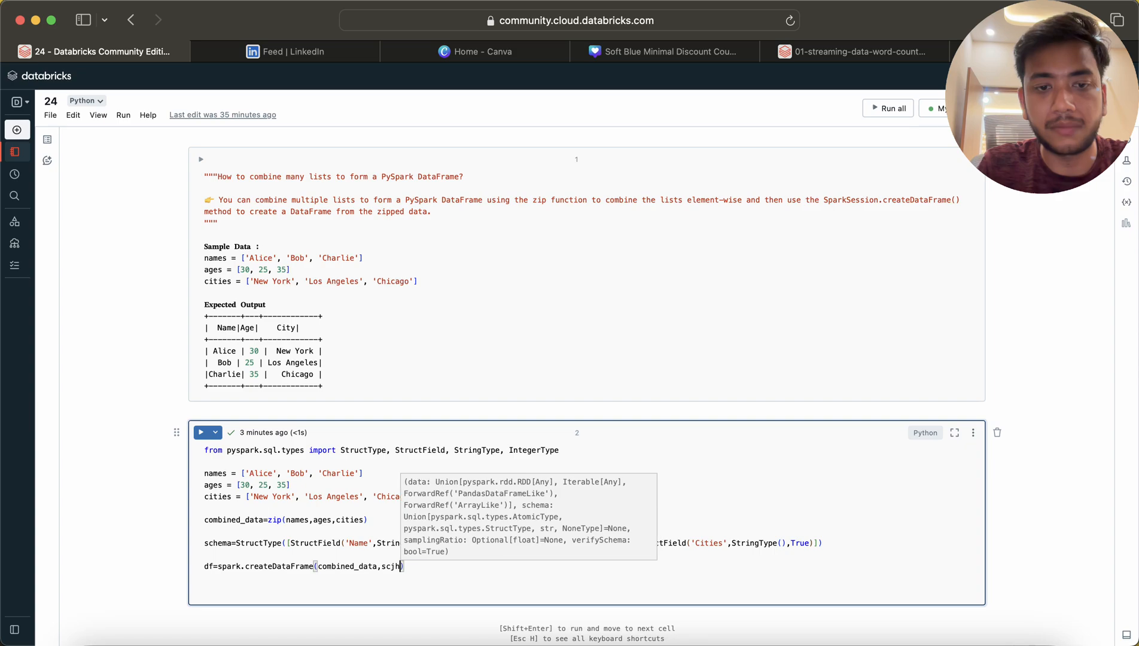
{"action": "type", "text": "schema"}
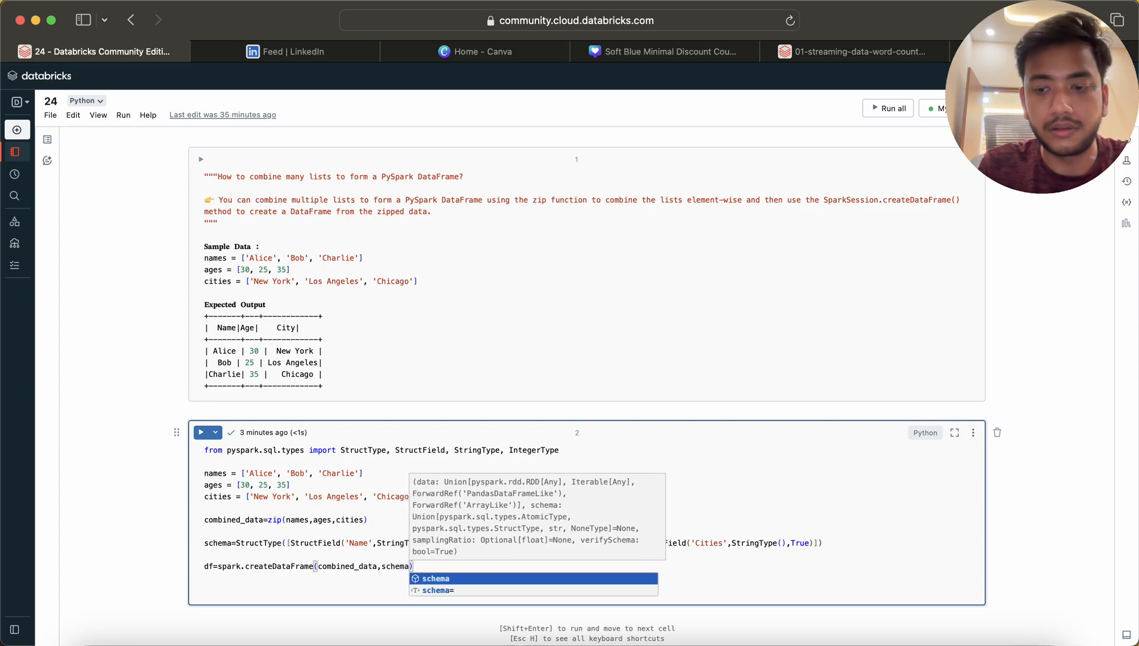
{"action": "type", "text": "du"}
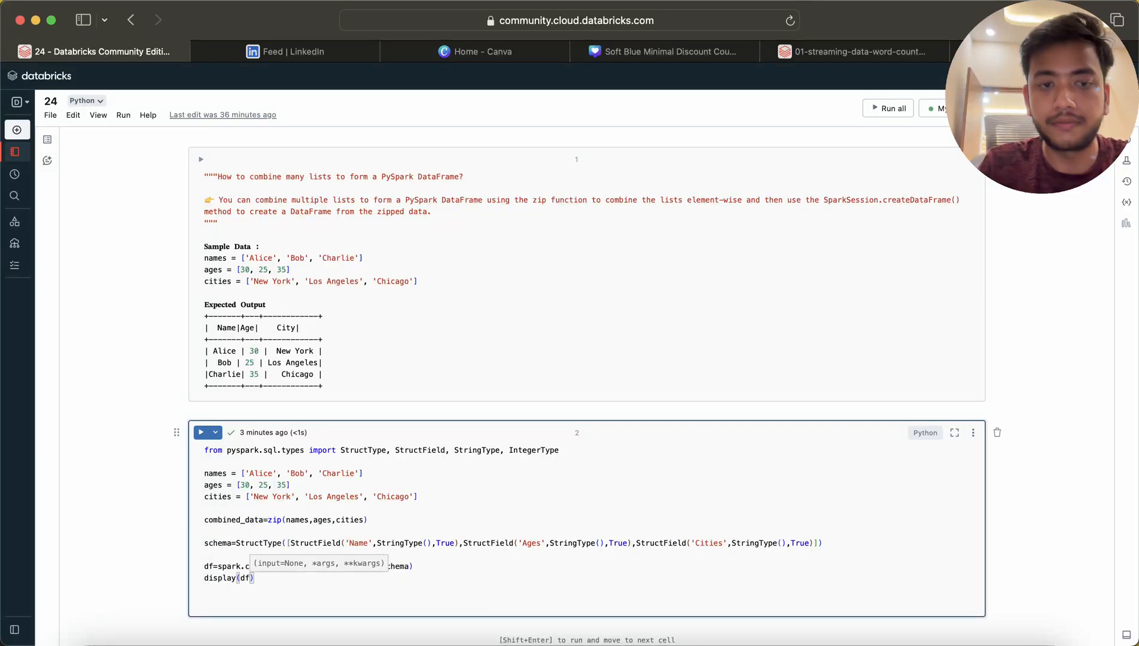
{"action": "left_click", "coordinate": [202, 432]}
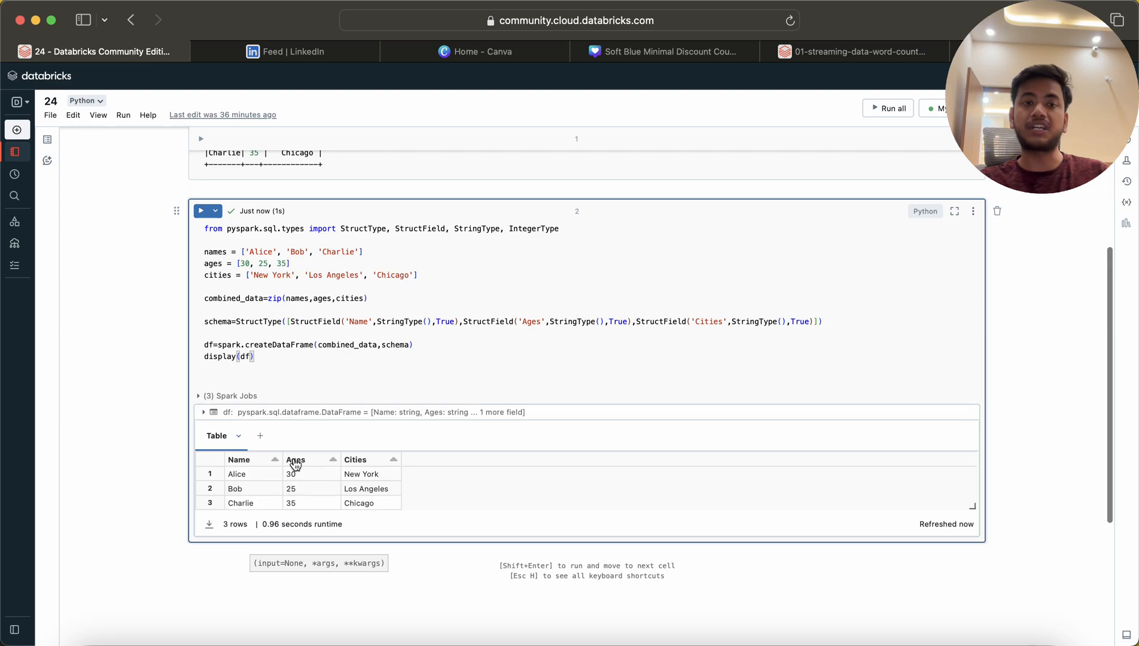
Step: Inspect the three-row output table, highlighting the StringType used for the Ages field
{"action": "double_click", "coordinate": [574, 320]}
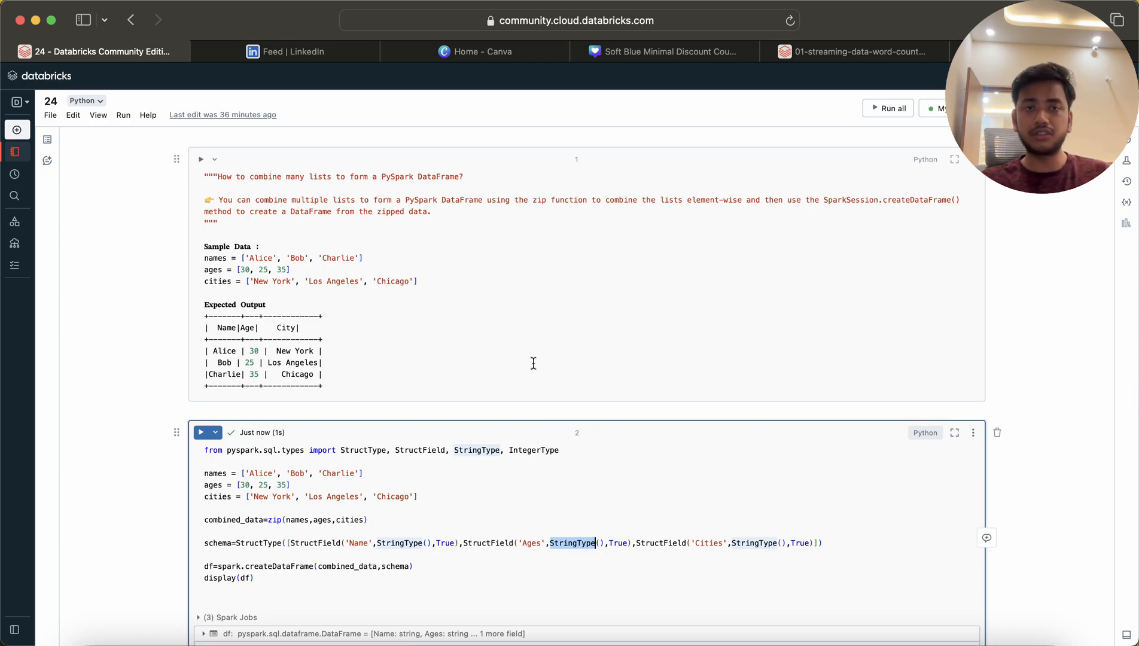
{"action": "mouse_move", "coordinate": [548, 404]}
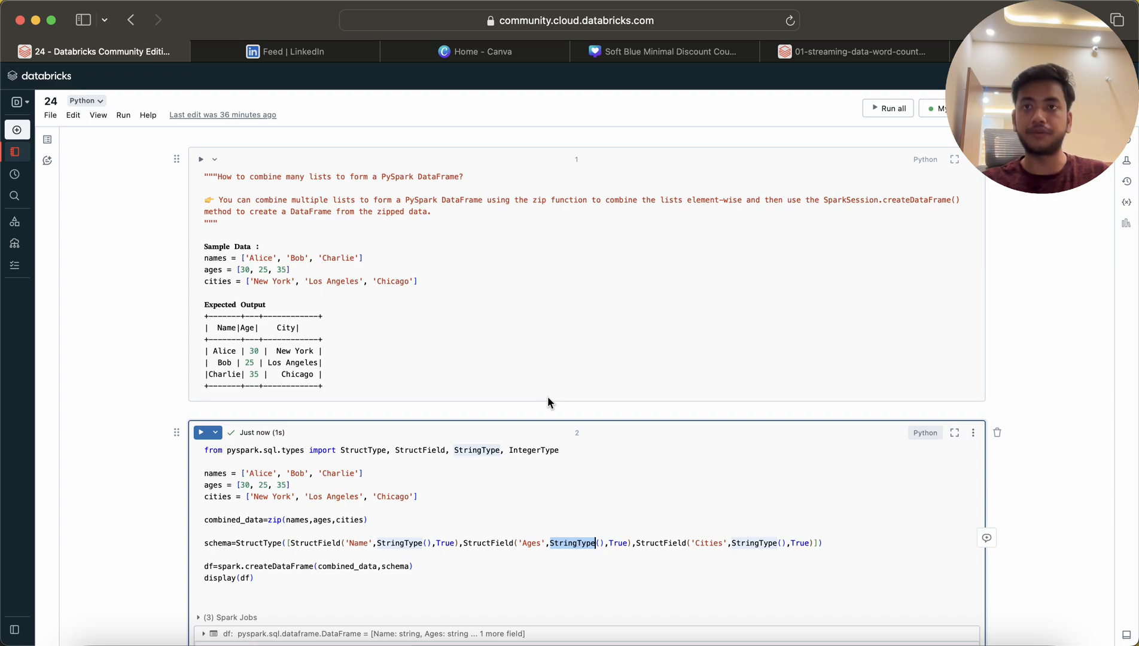
{"action": "mouse_move", "coordinate": [1036, 619]}
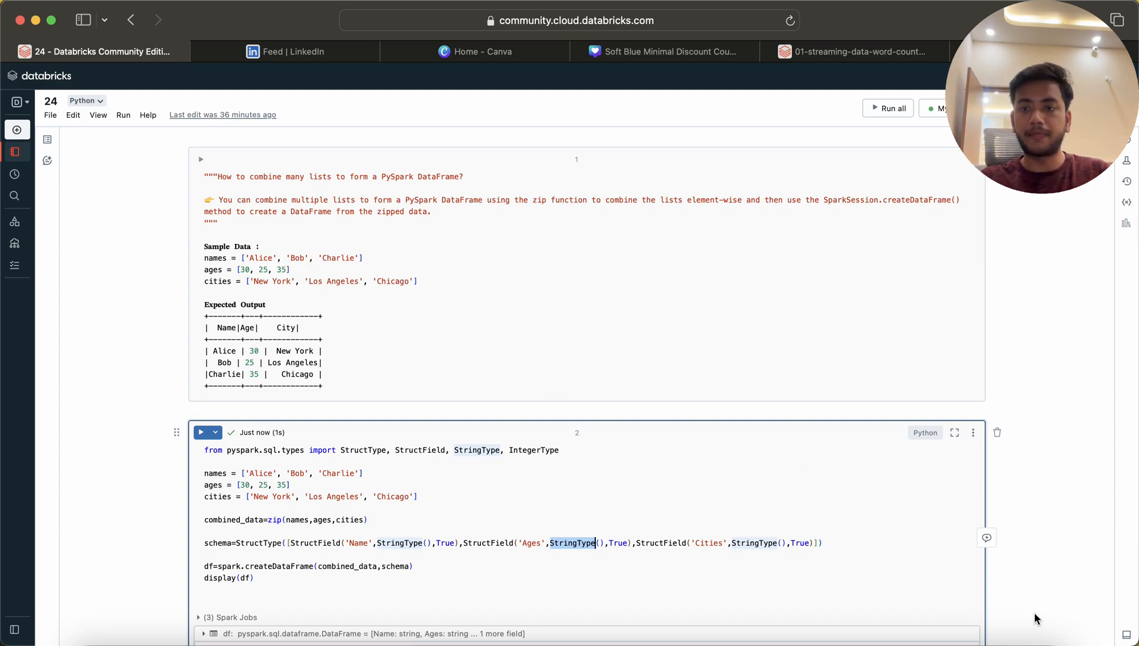